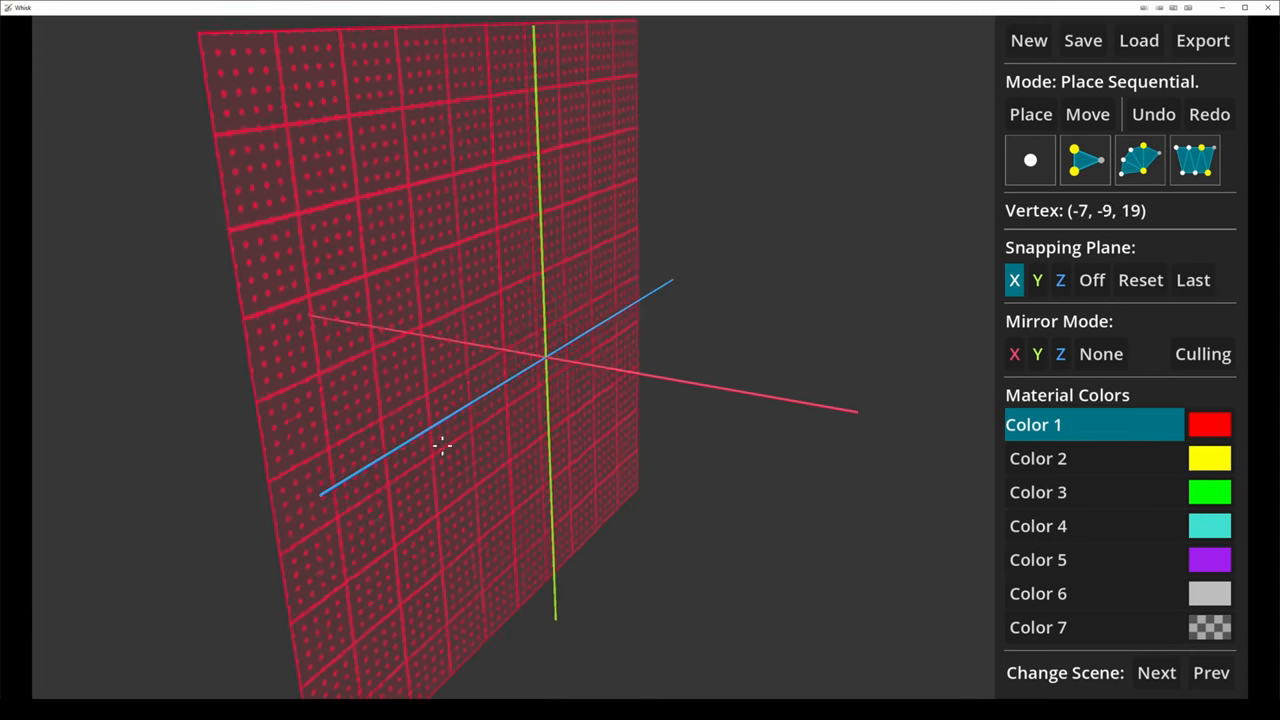
Orbit the Blender scene, toggle Edit Mode on the hull, and switch windows.
drag(440, 445, 395, 320)
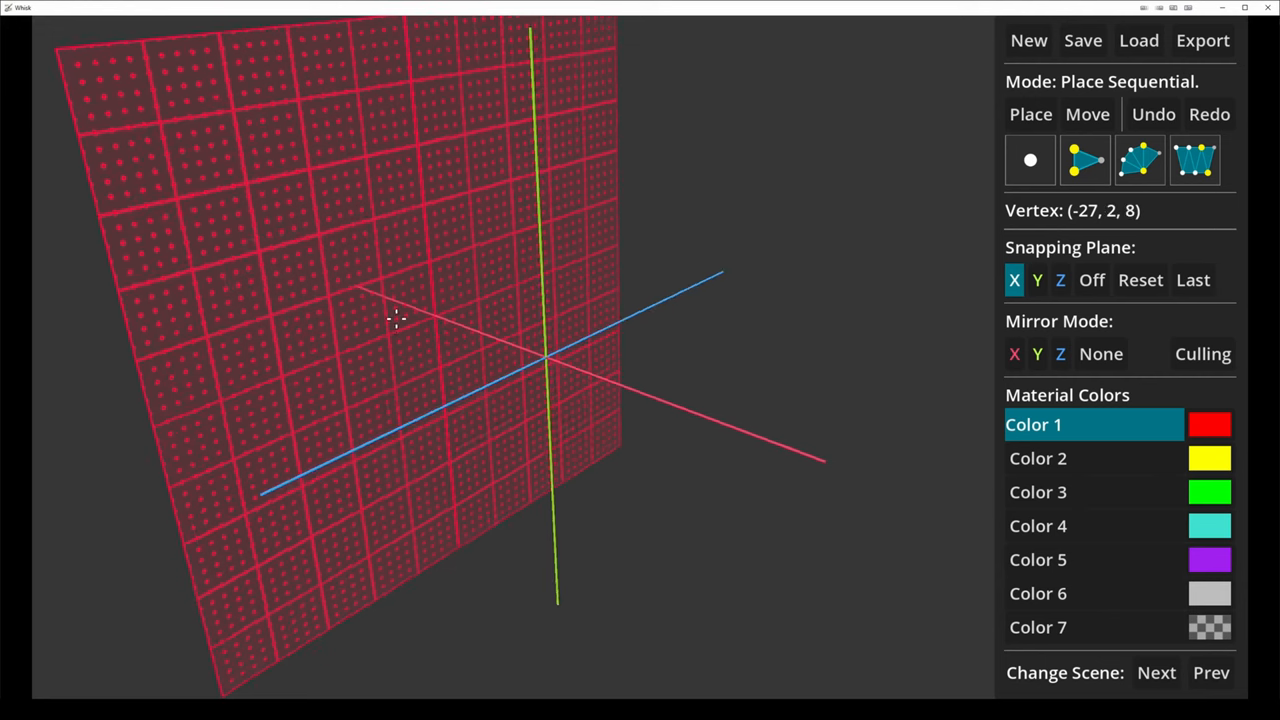
mouse_move(435, 318)
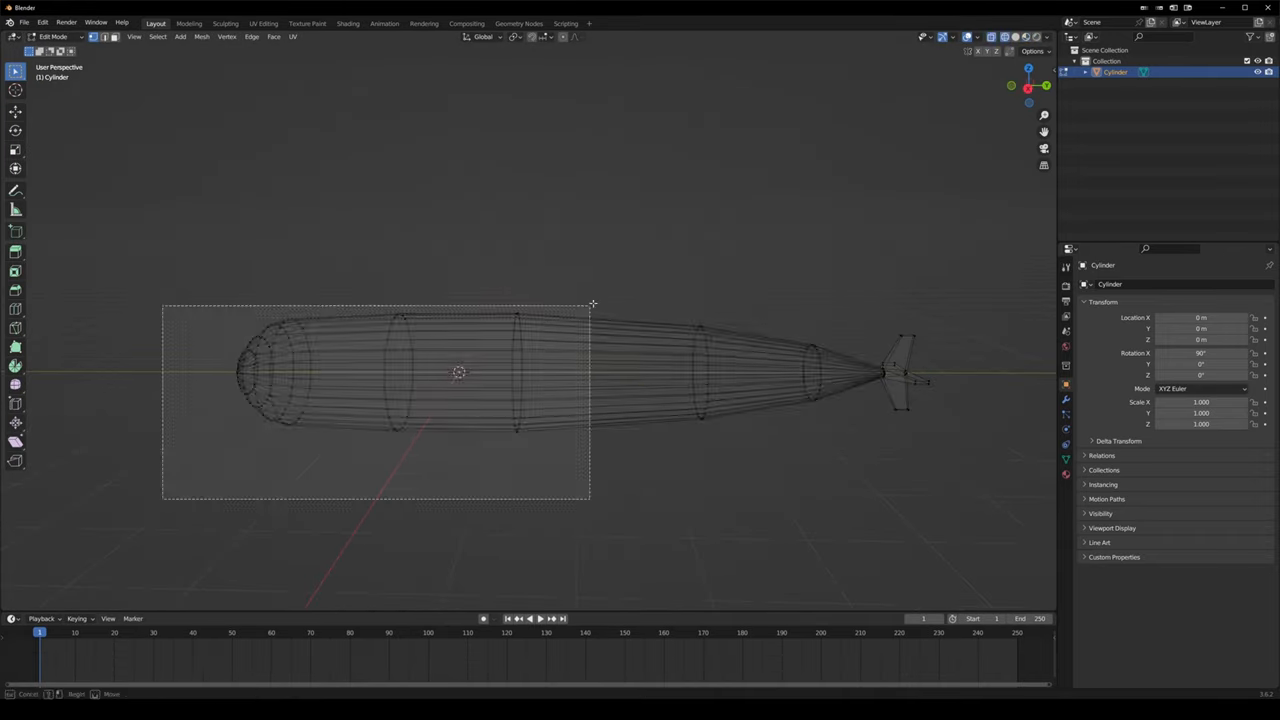
key(Tab)
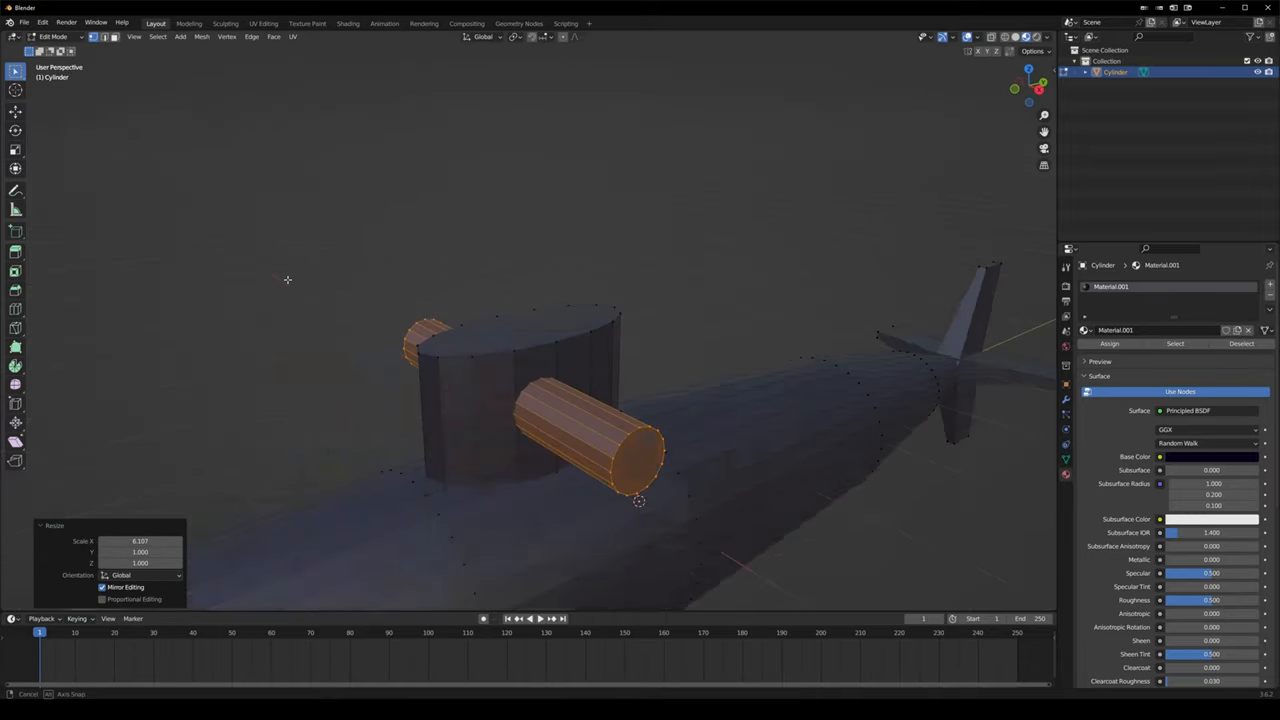
key(alt+tab)
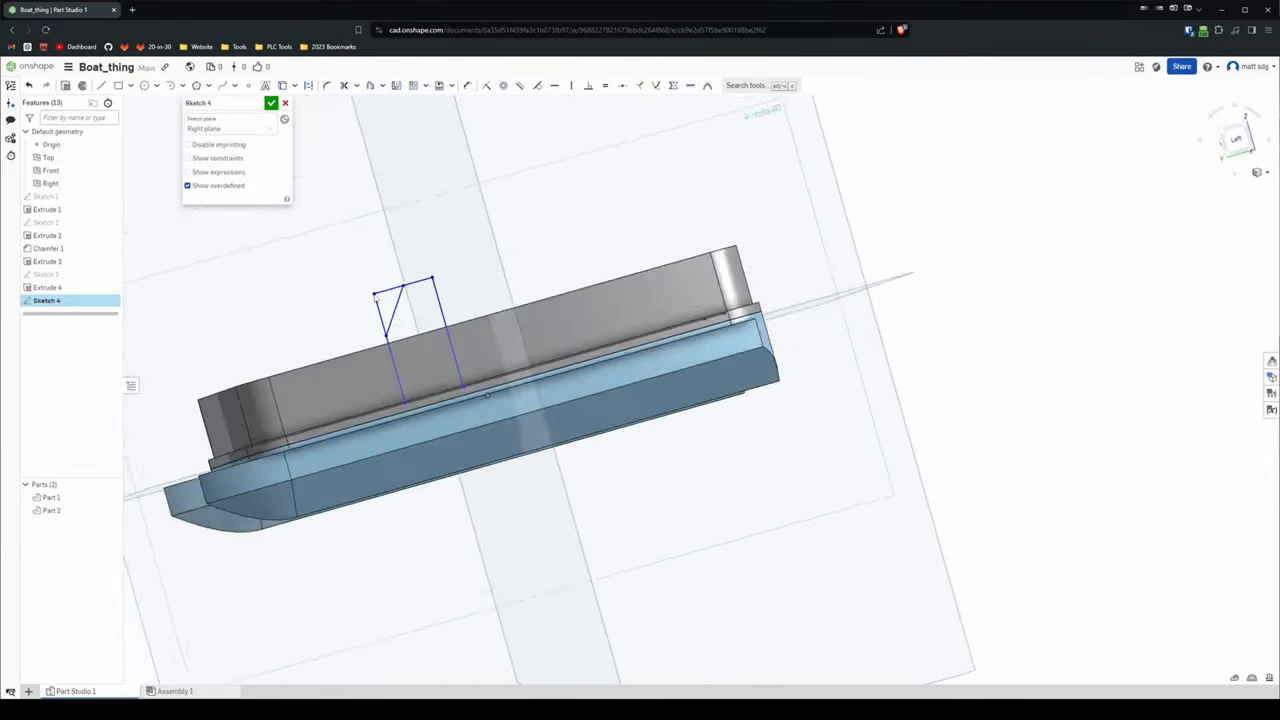
Click in the Onshape window to work on Sketch 4 above the boat parts.
click(271, 103)
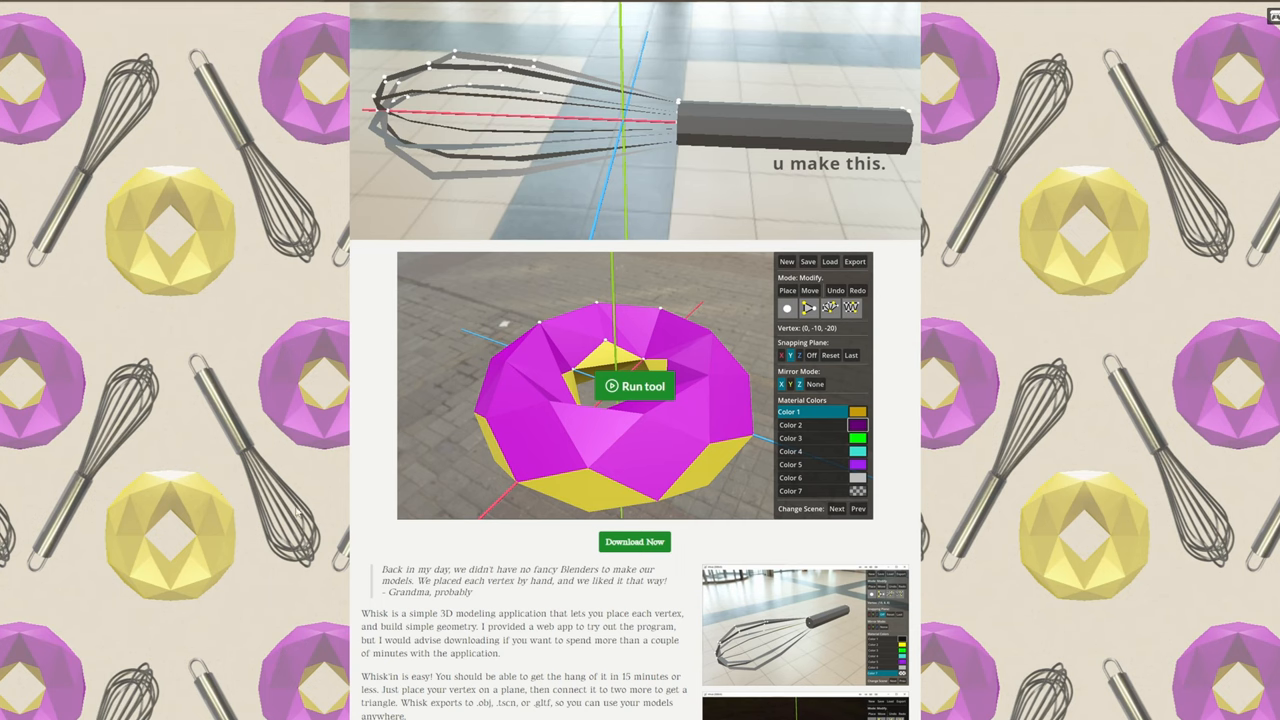
Open Whisk's Download Now dialog and skip payment to reach the download files.
click(635, 541)
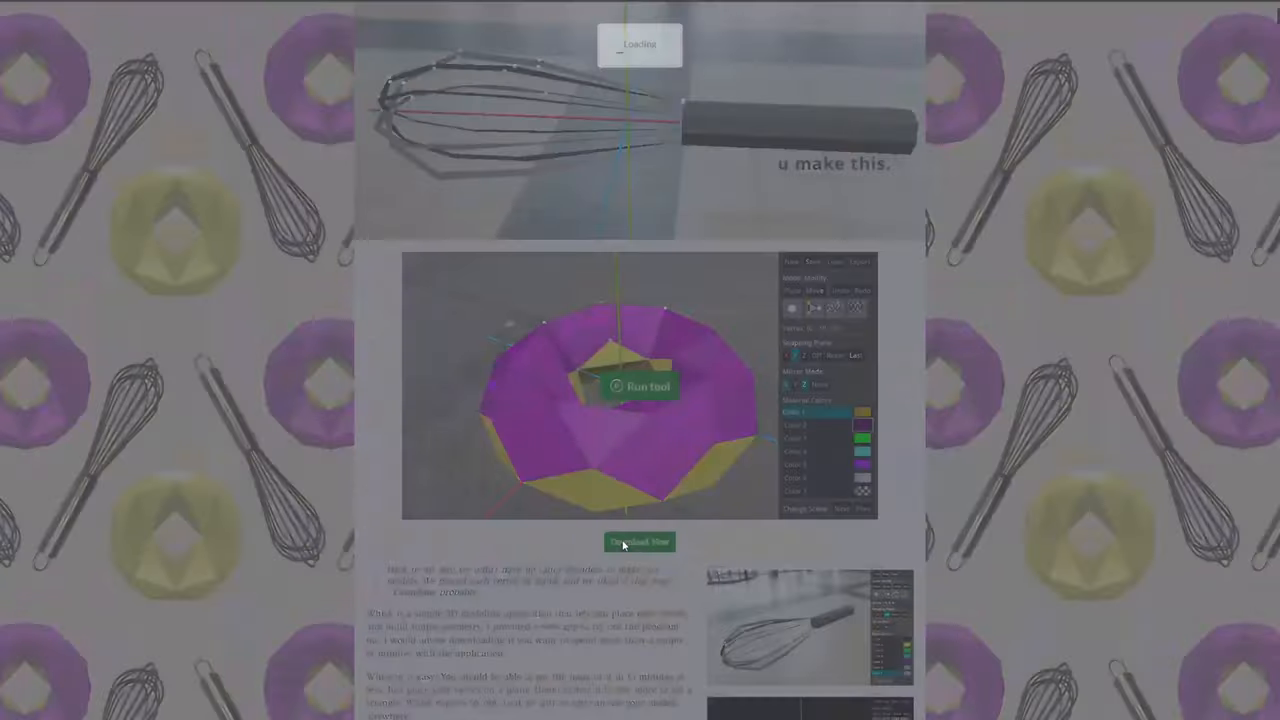
click(639, 541)
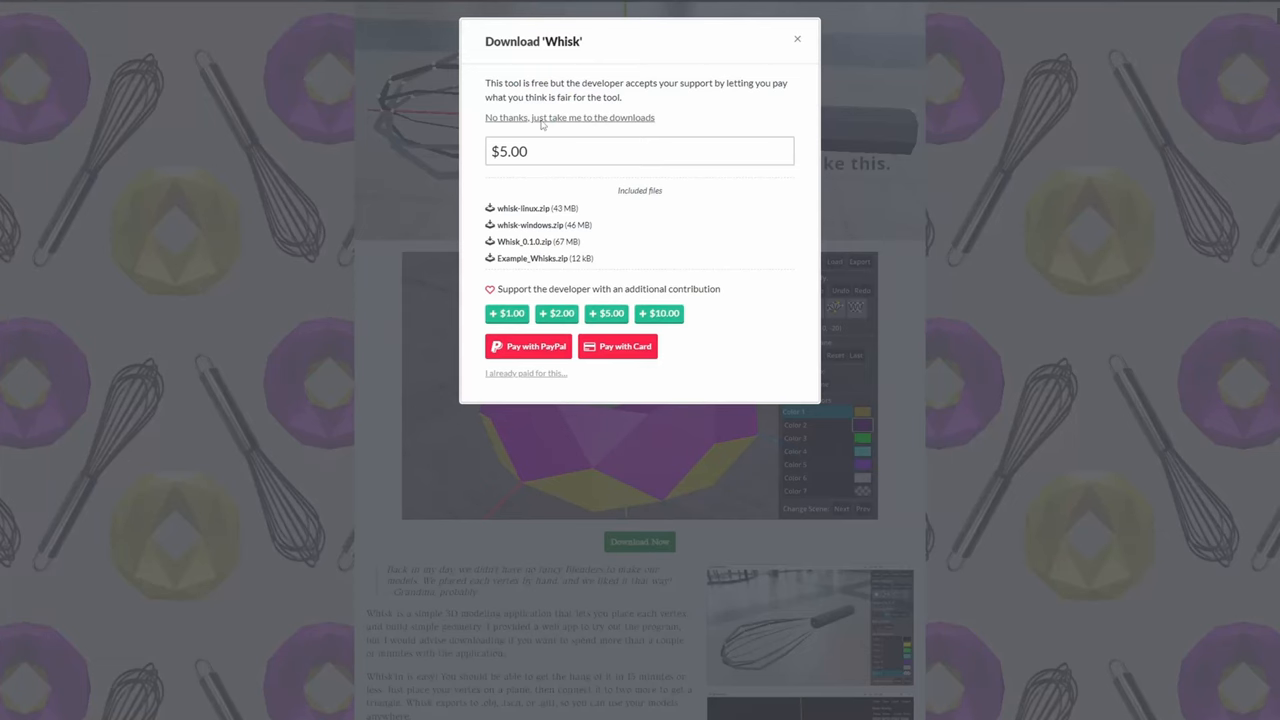
click(569, 117)
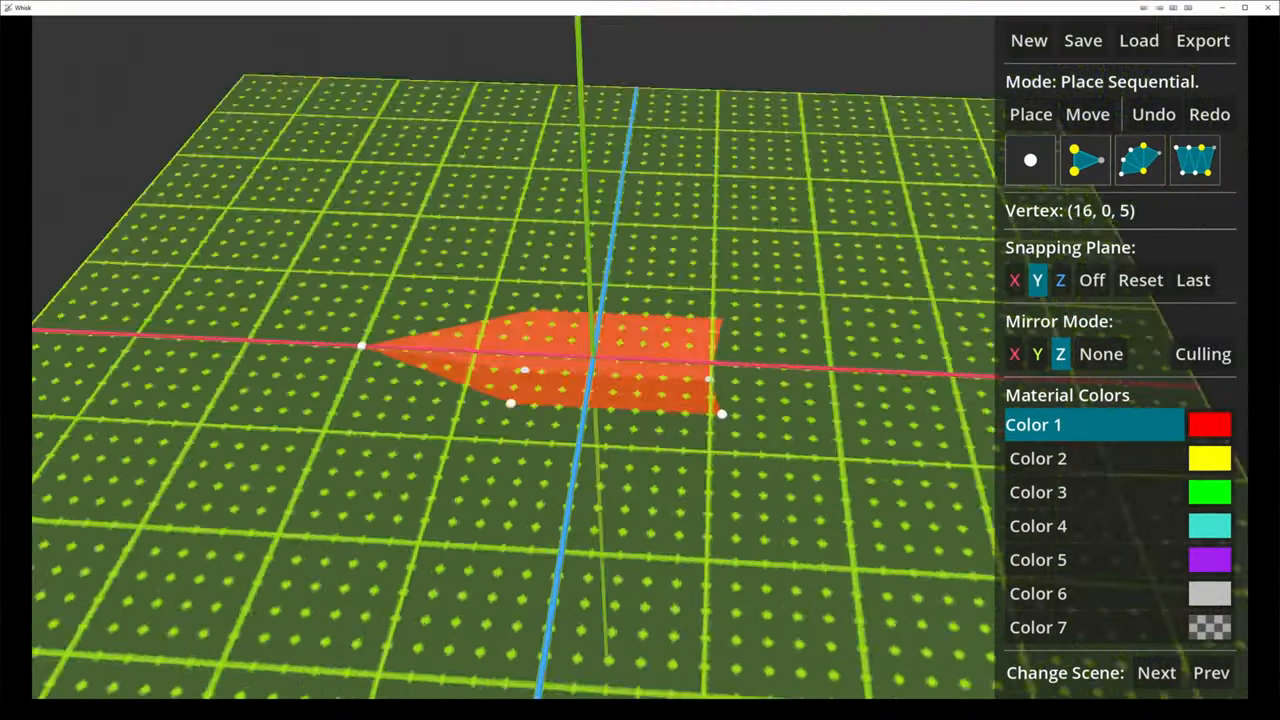
Place another boat-outline vertex, then switch the material color to green for new faces.
click(1093, 458)
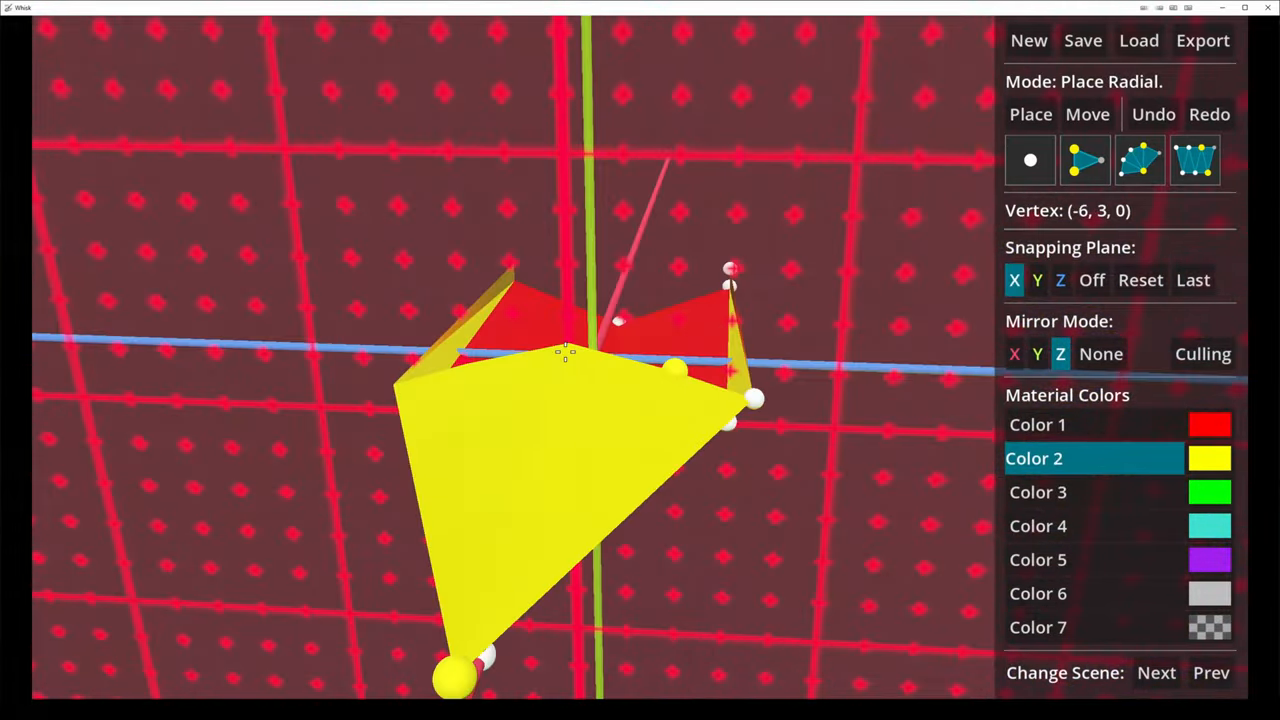
click(1093, 492)
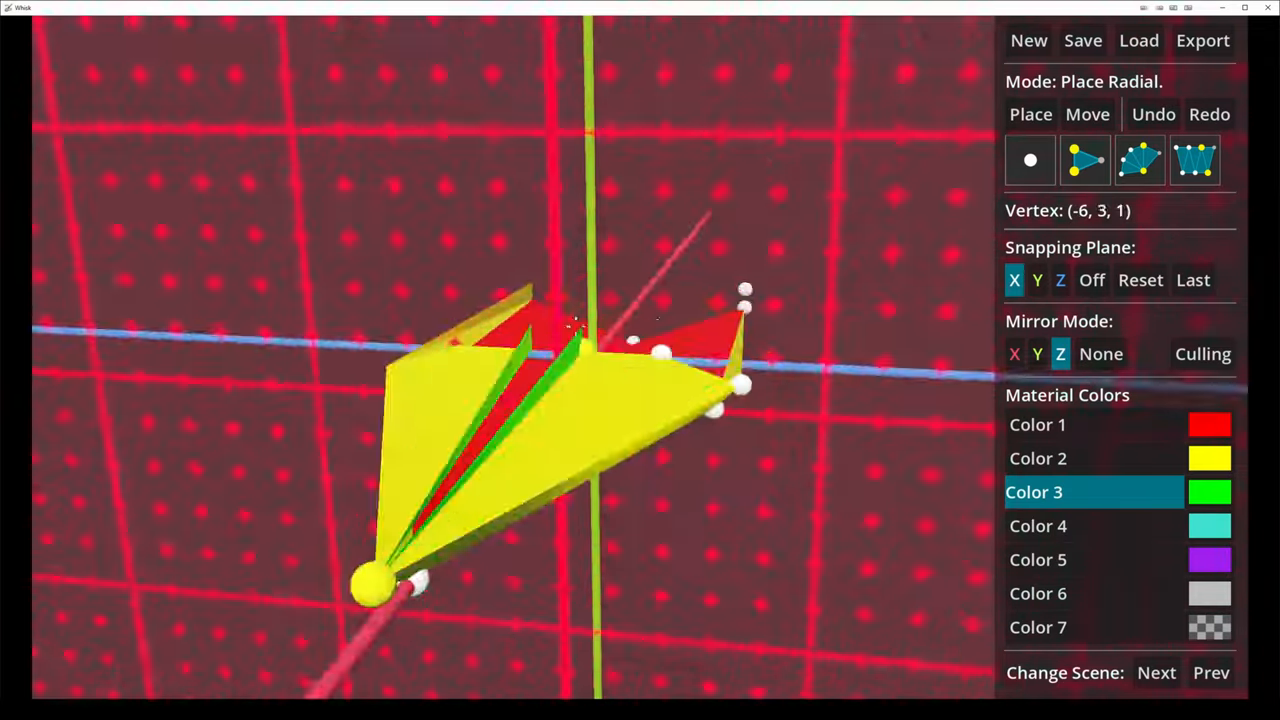